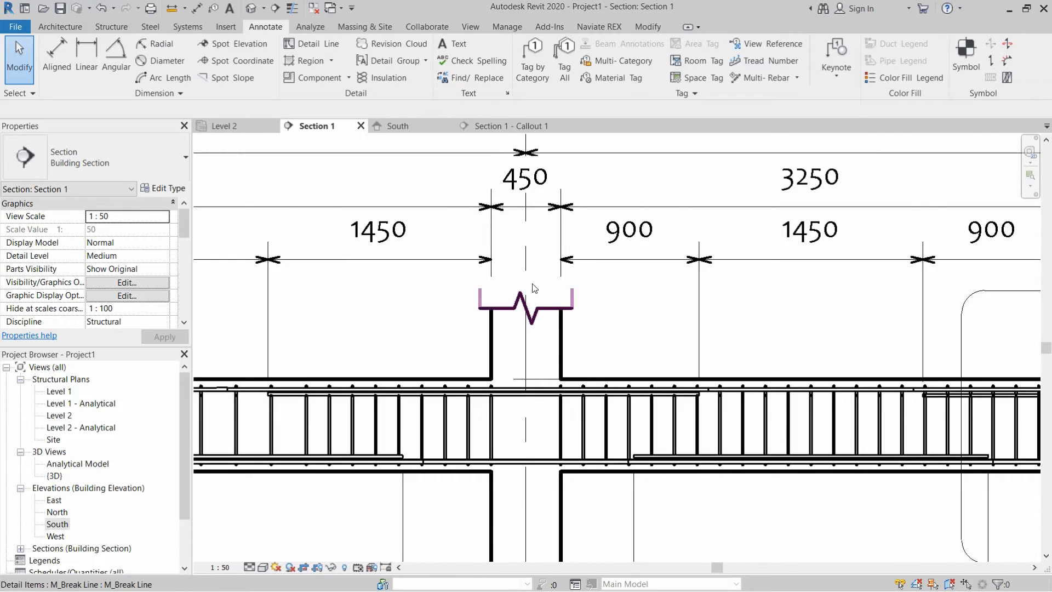
- Start placing a detail component in Section 1, keeping M_Break Line as the type
click(526, 303)
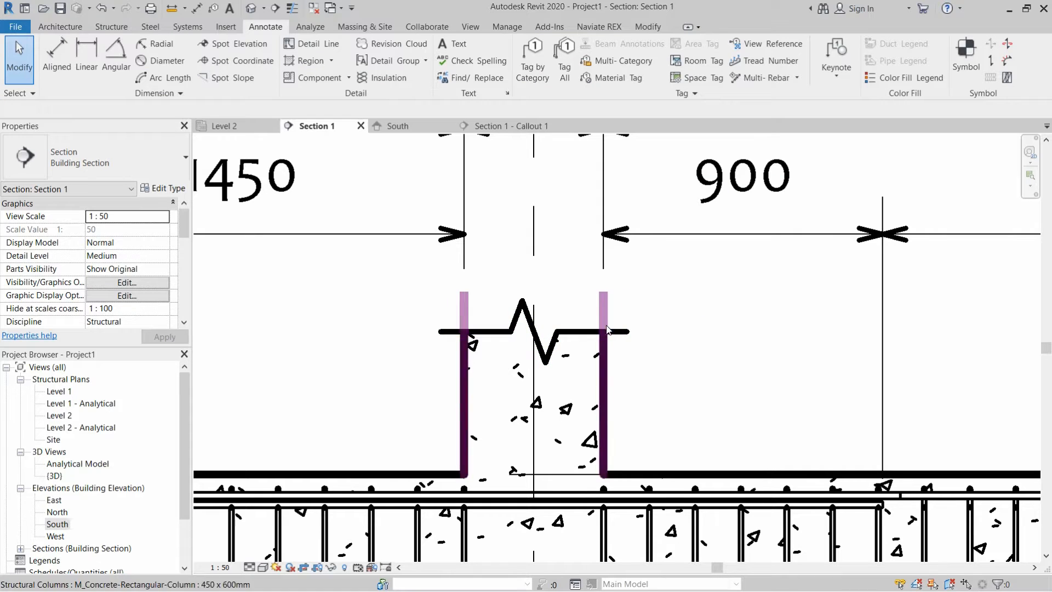
click(710, 330)
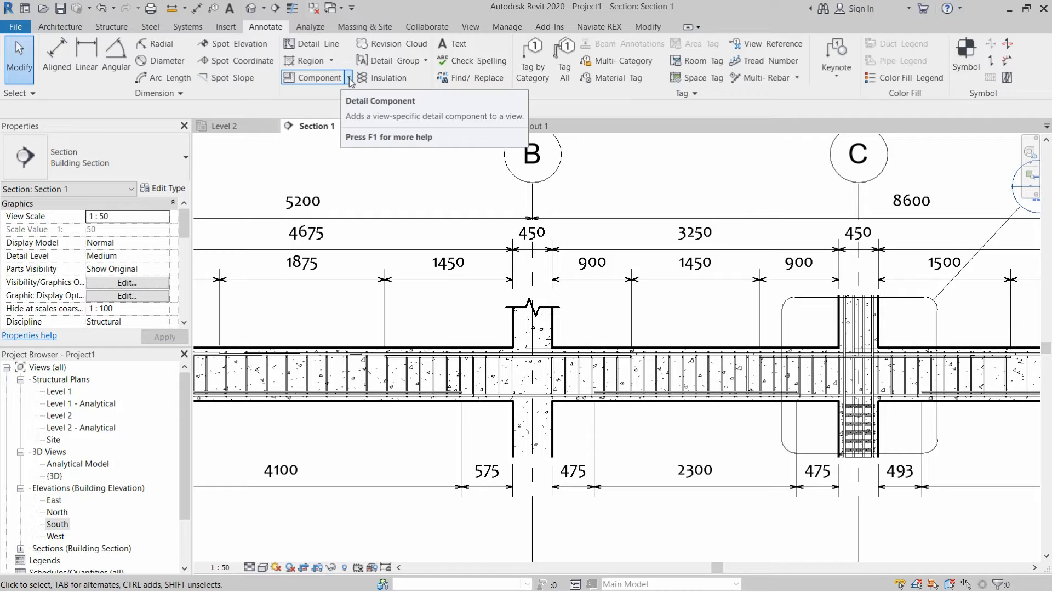
click(348, 77)
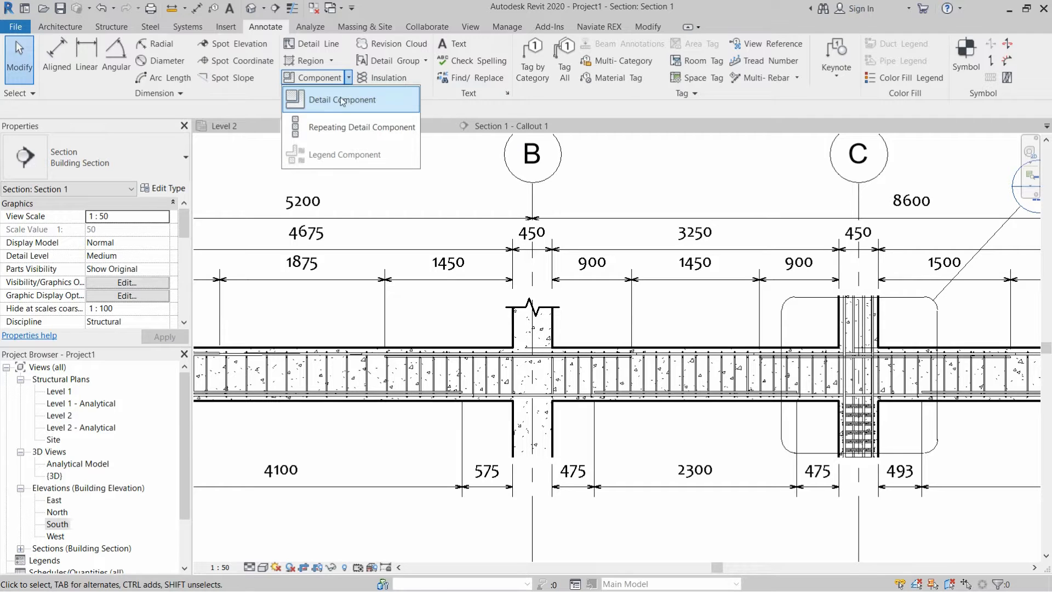
mouse_move(342, 99)
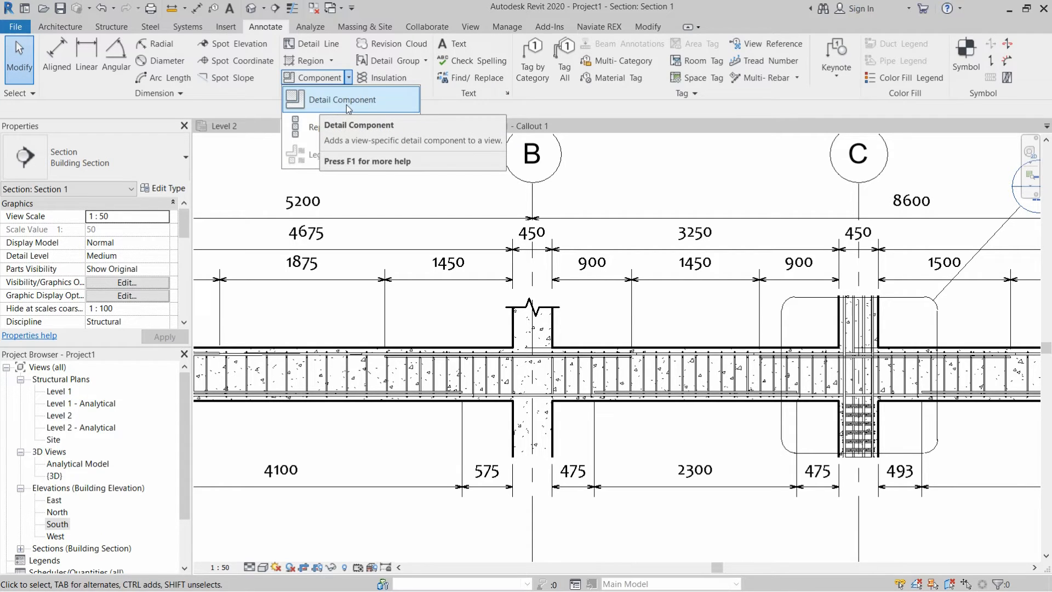
click(342, 99)
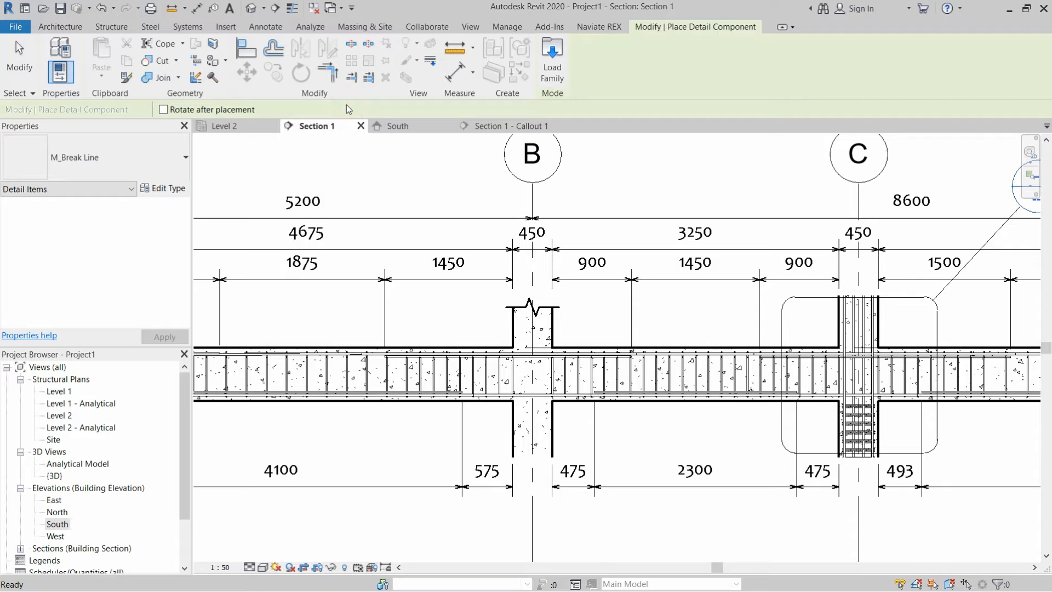
click(530, 307)
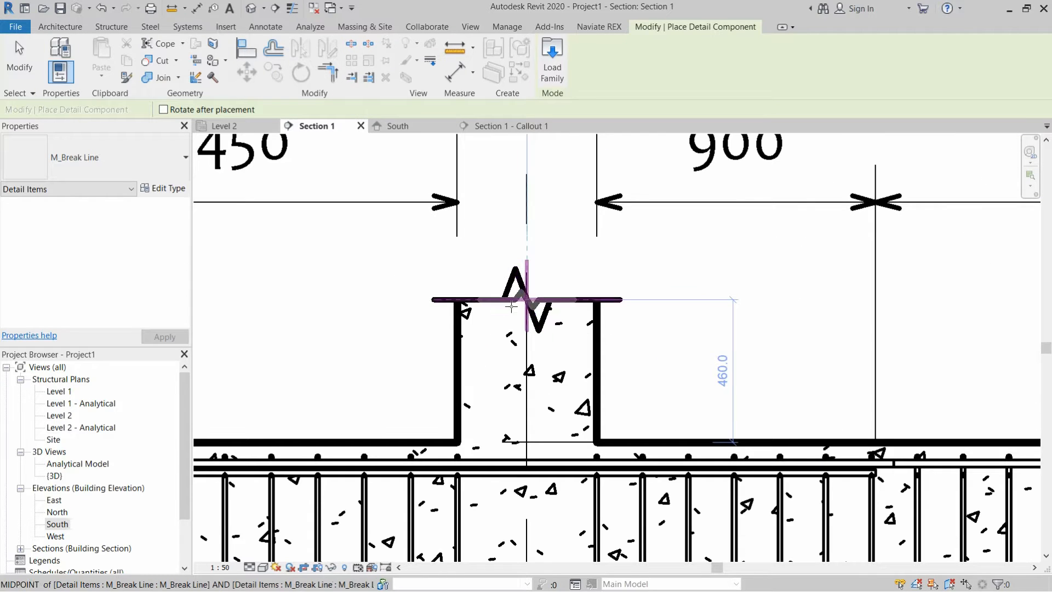
drag(526, 300, 505, 255)
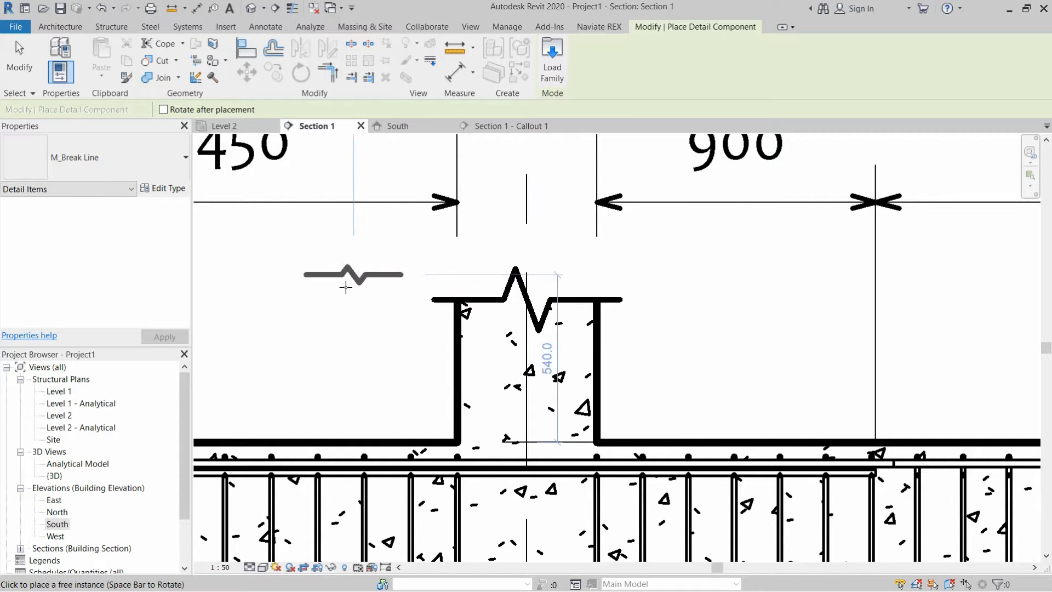
click(182, 157)
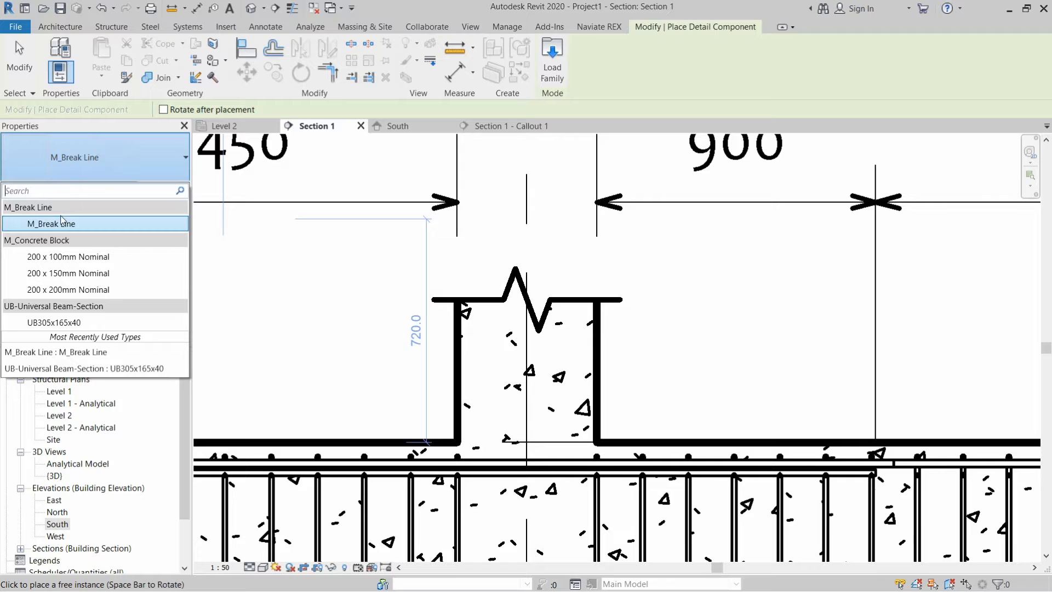
click(52, 223)
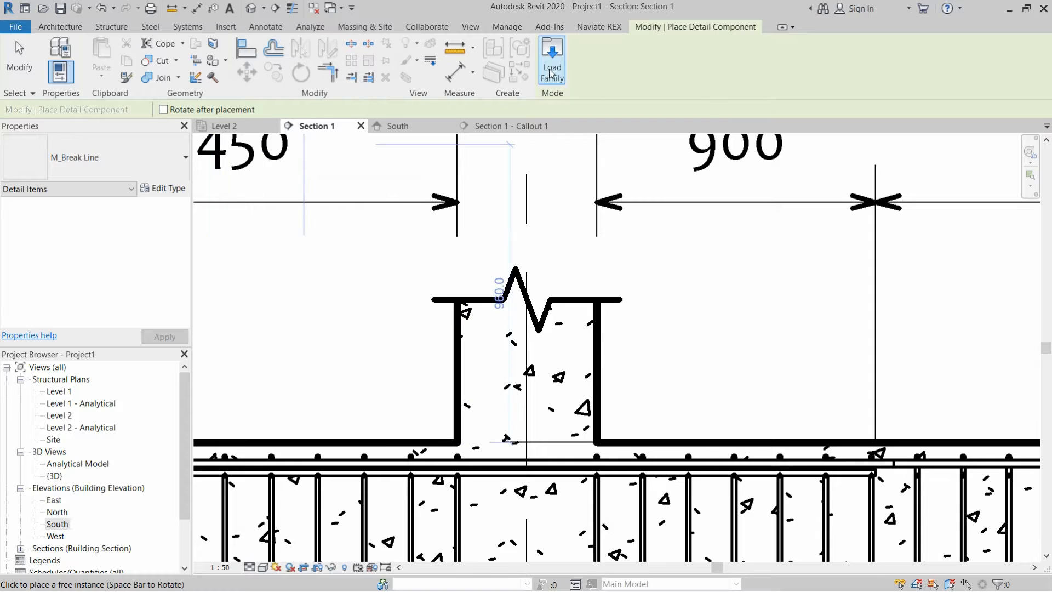
mouse_move(552, 59)
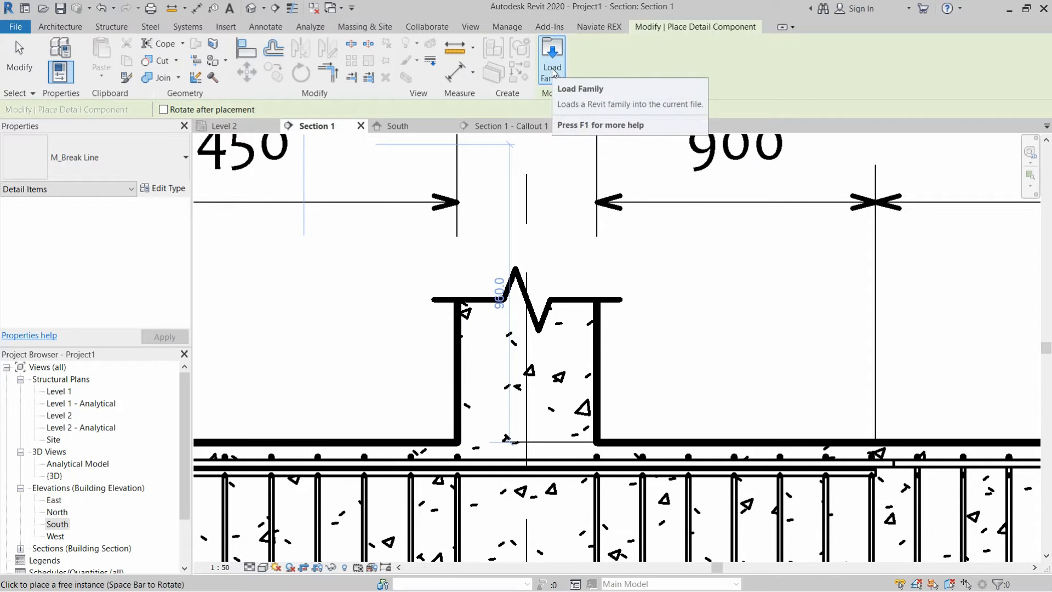
- Load M_Break Line.rfa from US Metric > Detail Items > Div 01-General
click(552, 54)
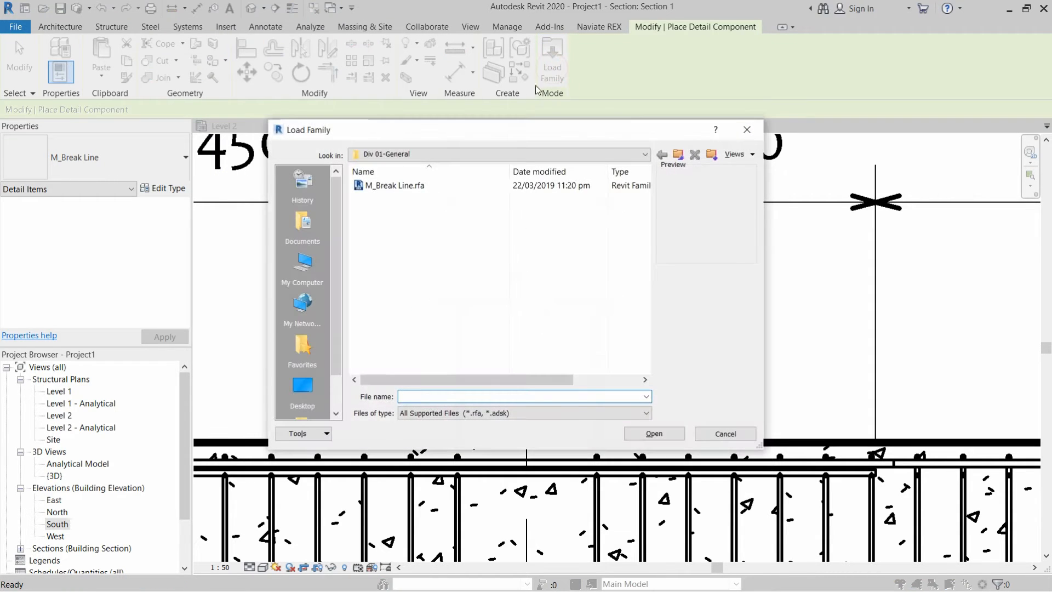
click(678, 154)
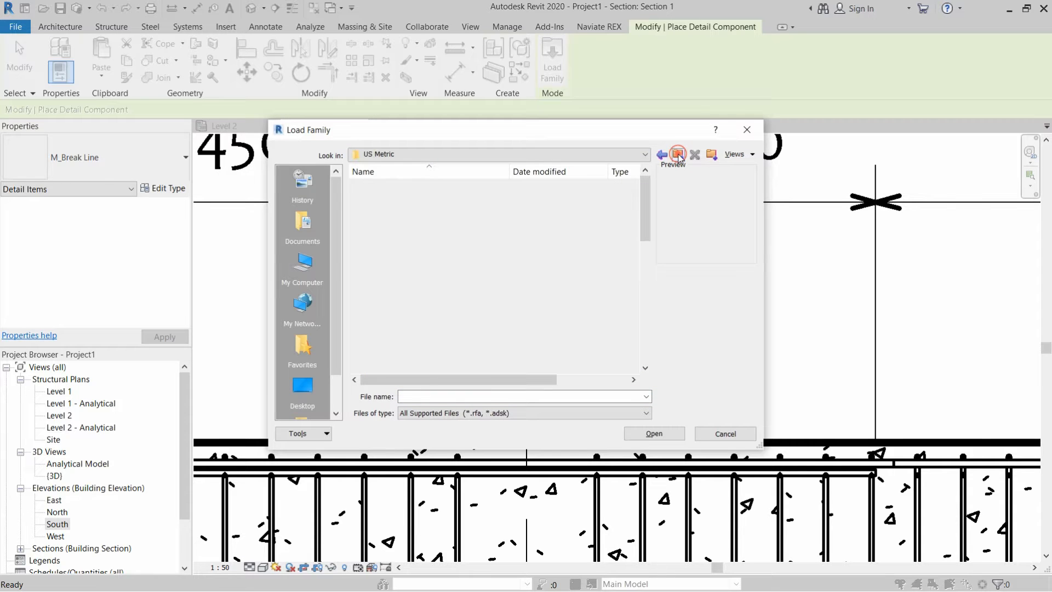
click(678, 154)
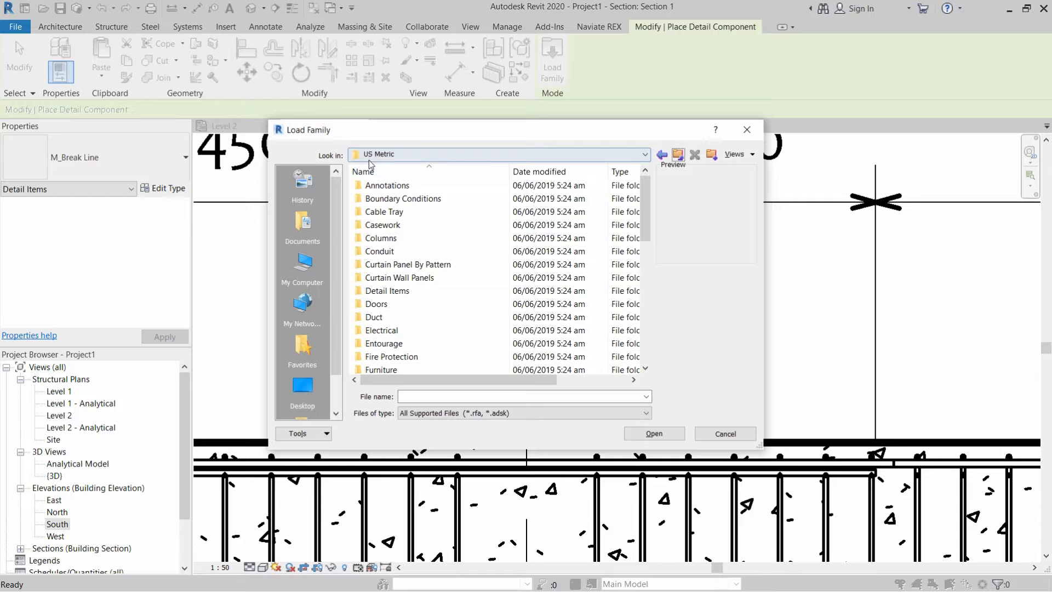
click(387, 290)
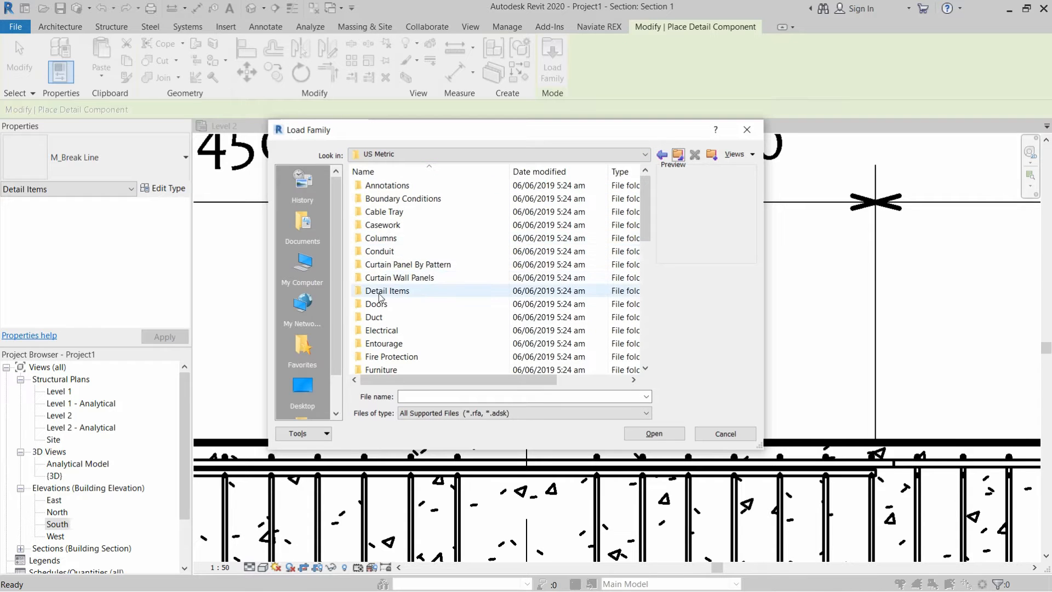
click(387, 291)
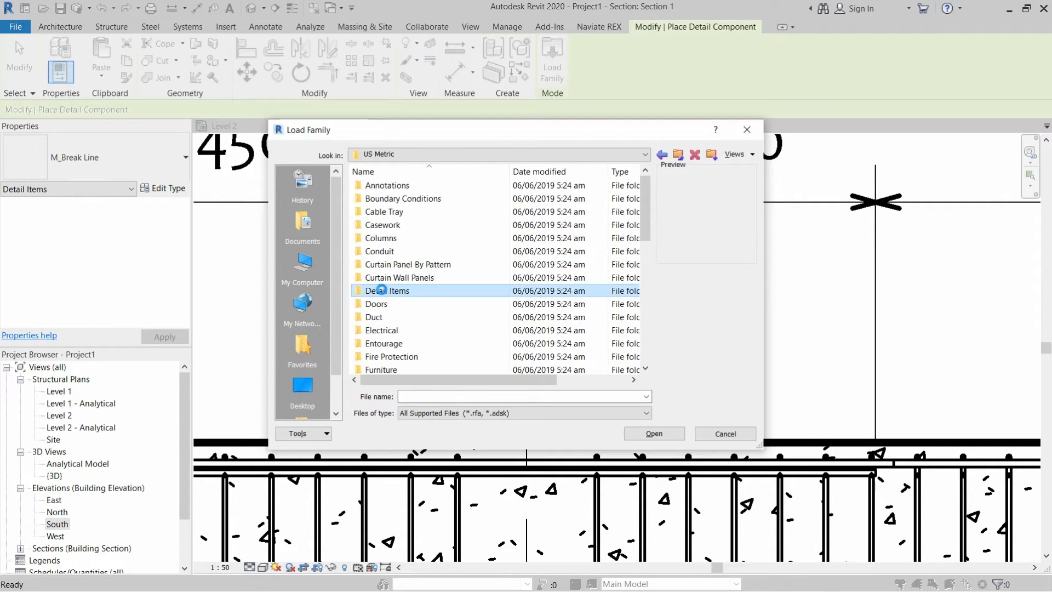
double_click(388, 291)
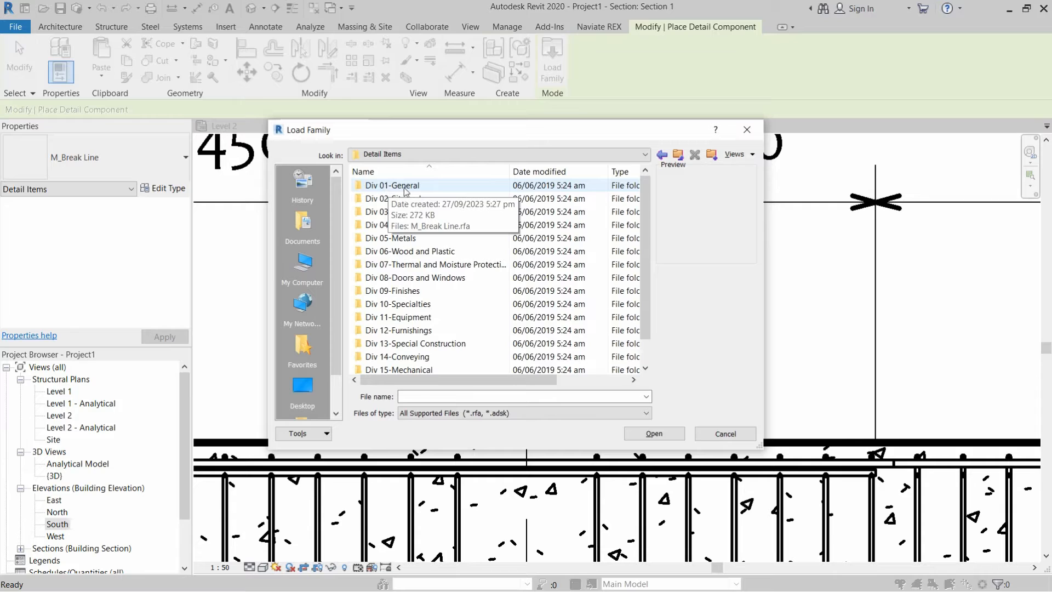
double_click(392, 186)
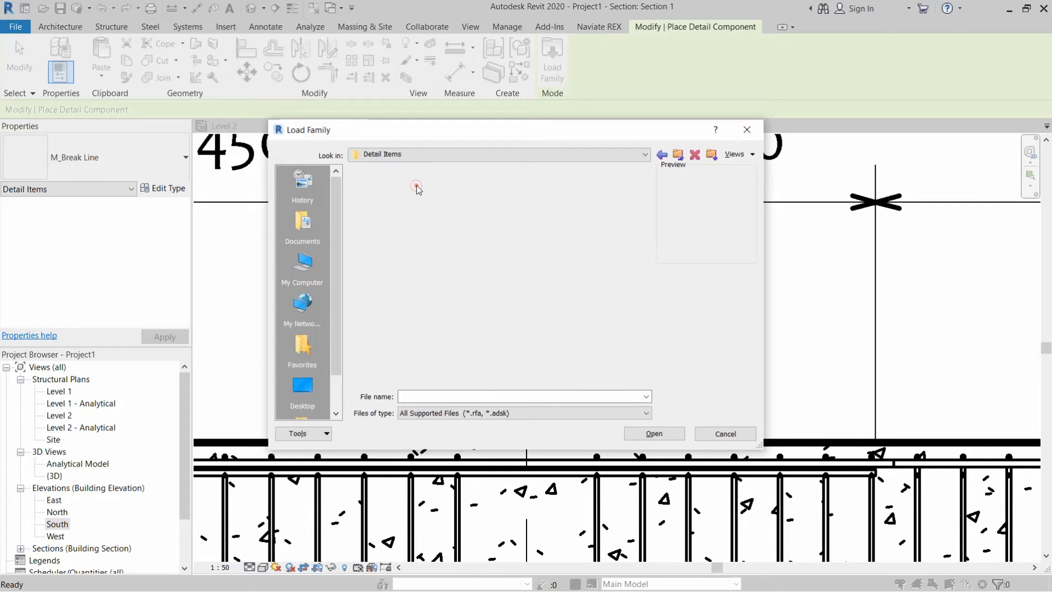
click(395, 185)
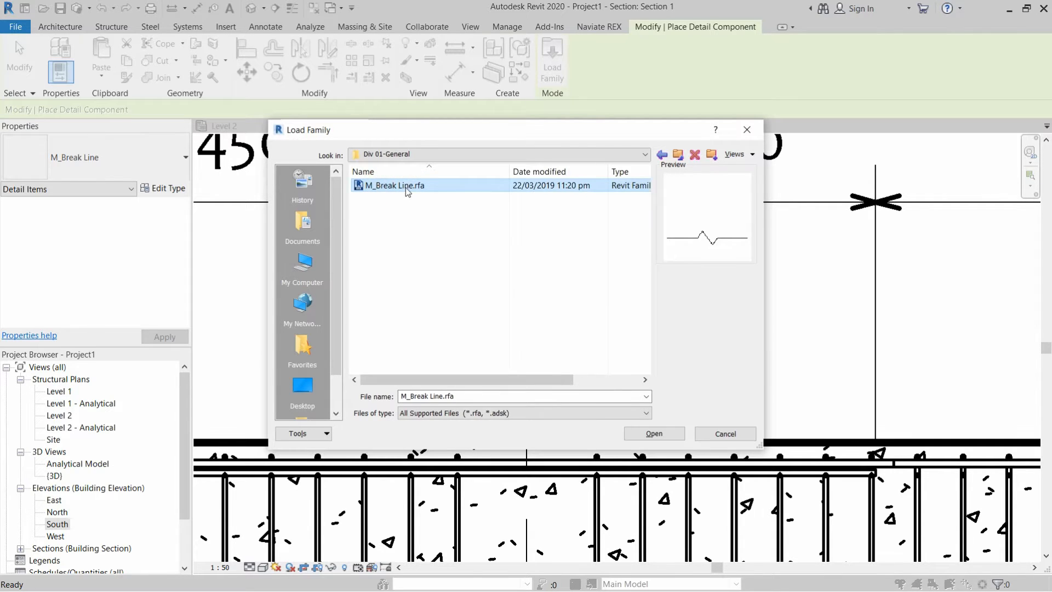
mouse_move(425, 189)
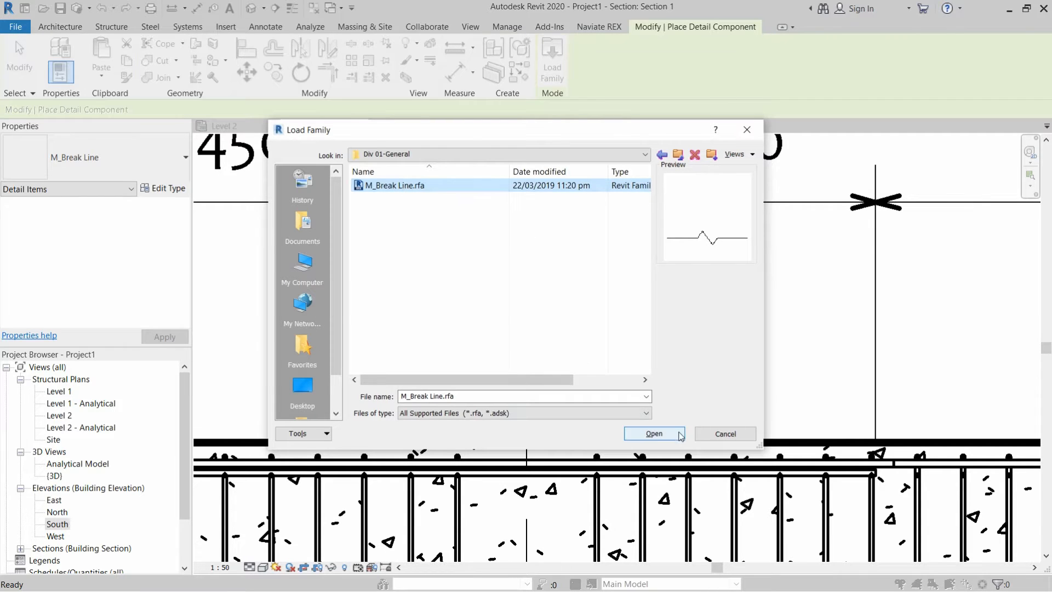
click(653, 433)
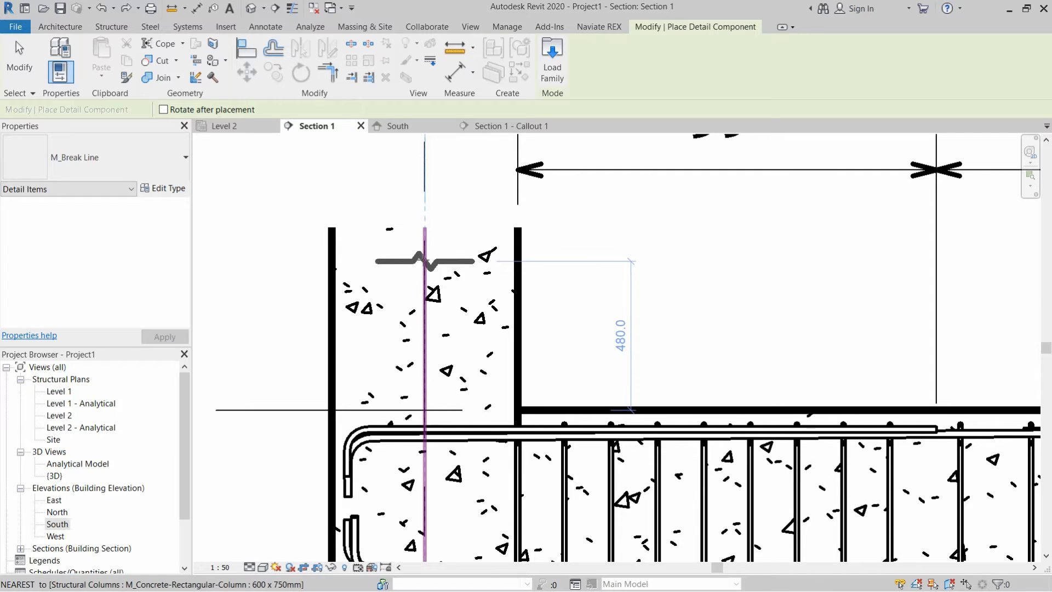
- Place an M_Break Line across the column top in Section 1 and select it
click(424, 267)
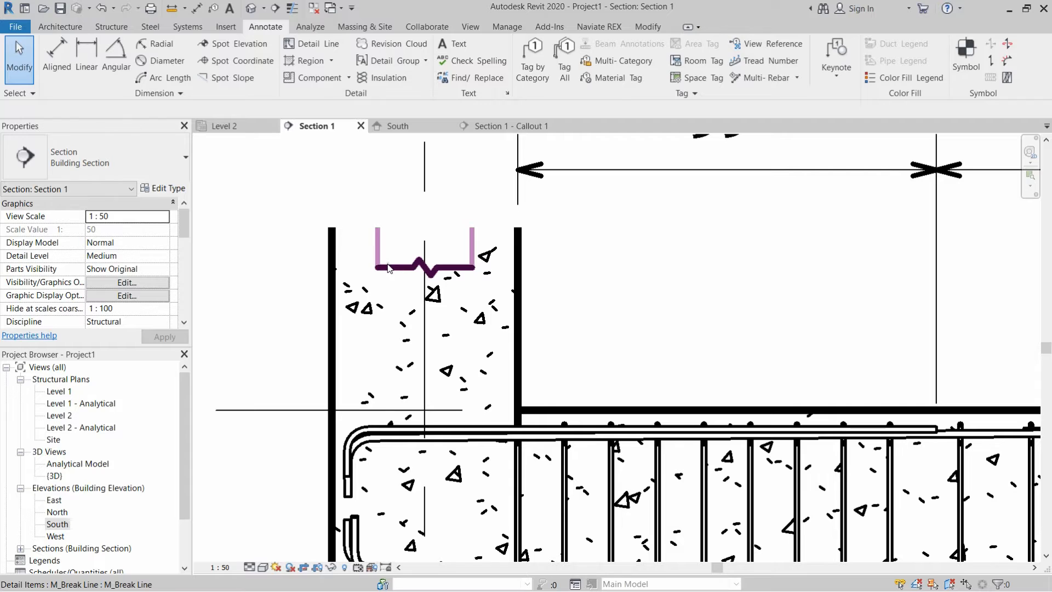
click(424, 254)
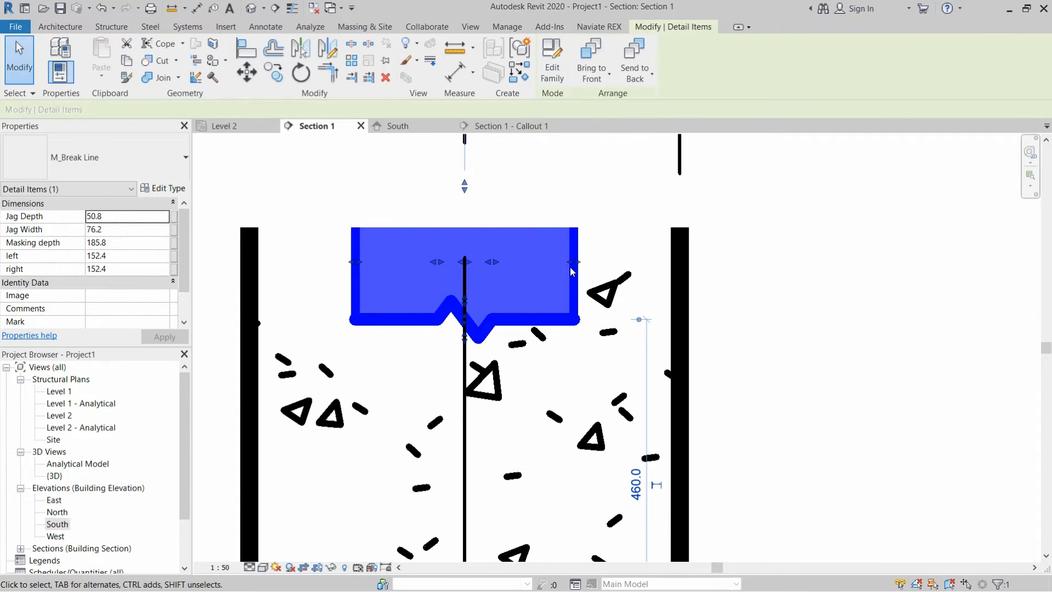
mouse_move(363, 269)
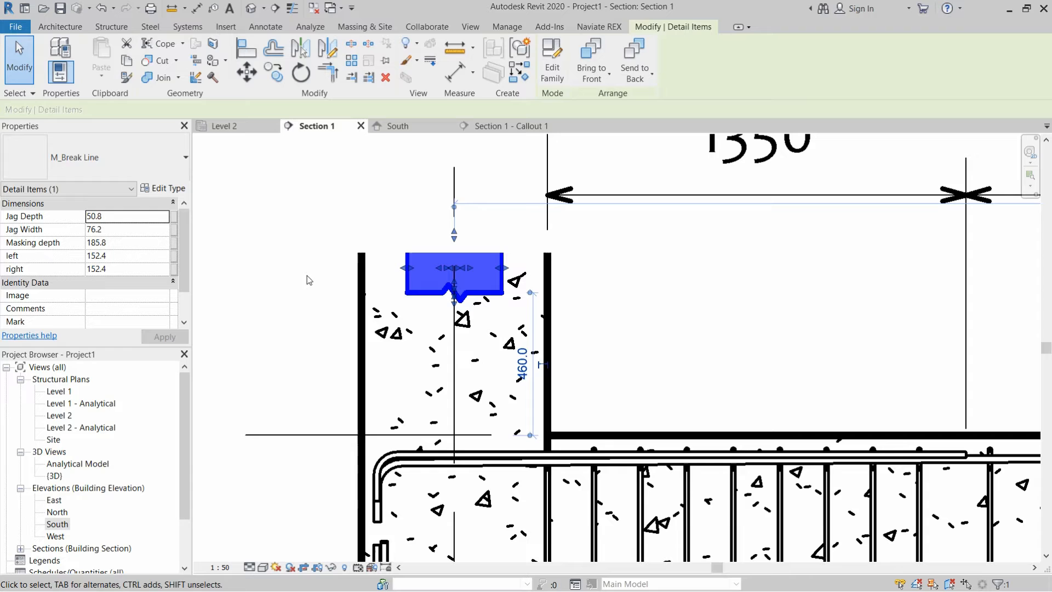
mouse_move(18, 251)
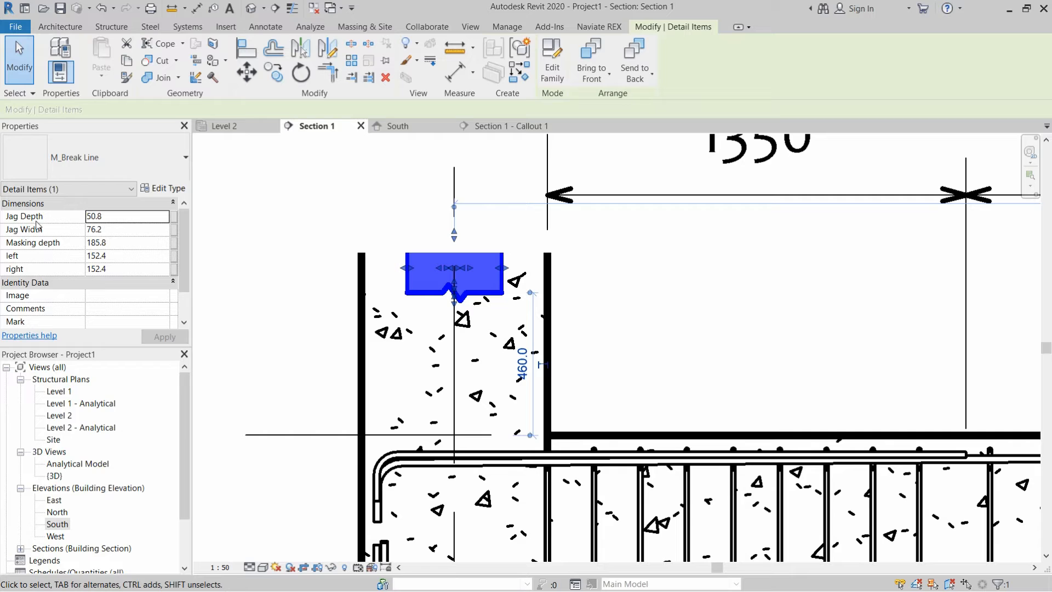
mouse_move(104, 240)
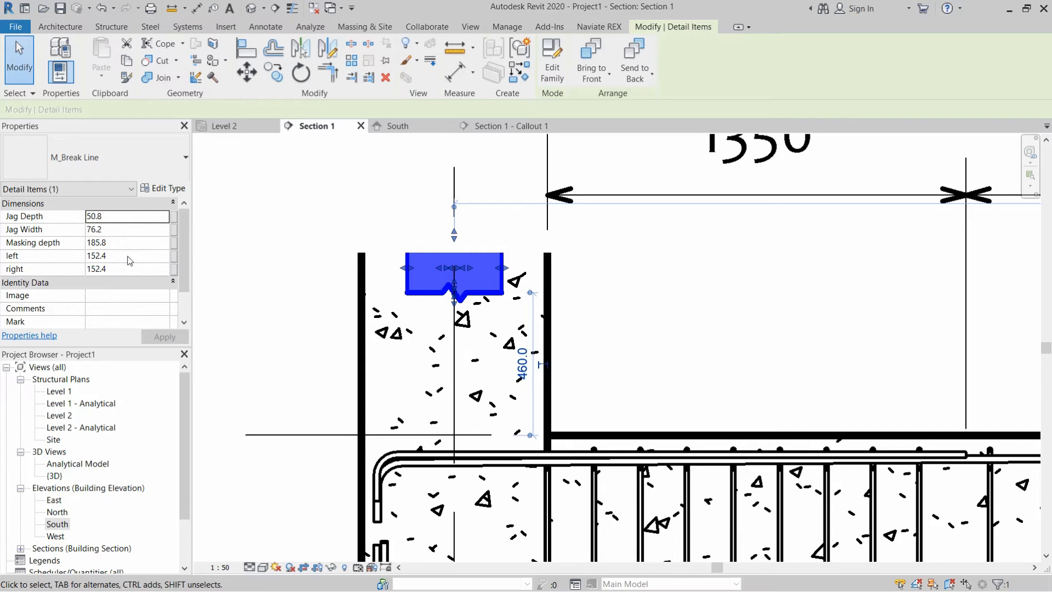
- Set the break line's left and right extents to 350
click(107, 256)
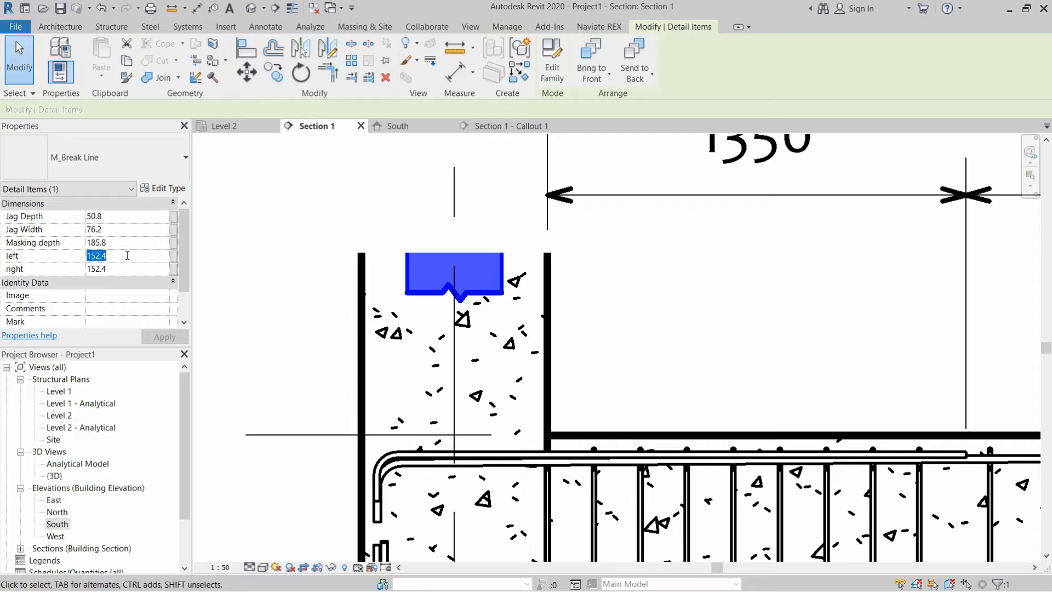
text(350.0)
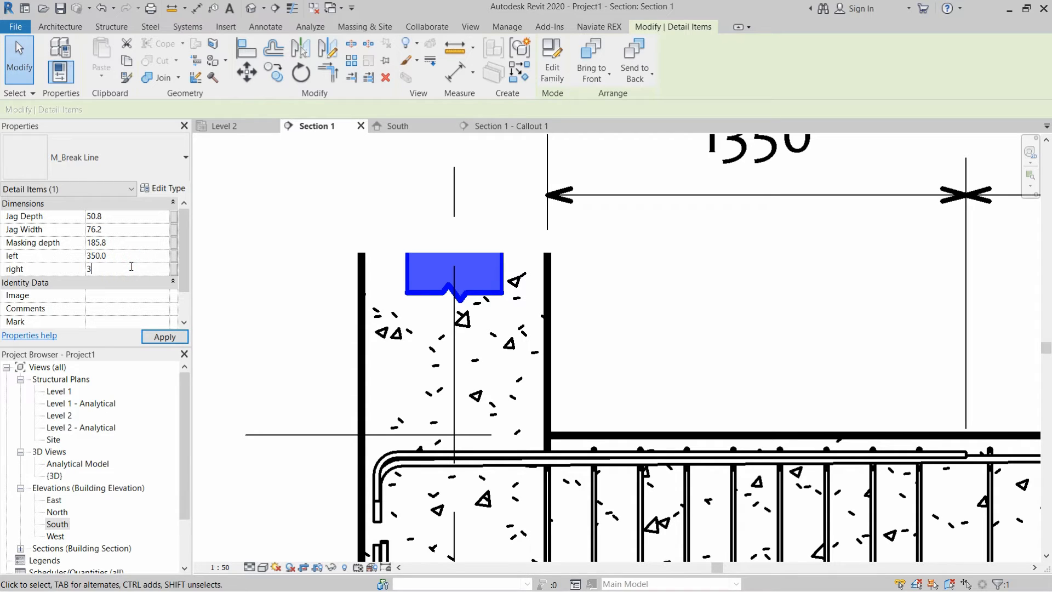
click(165, 336)
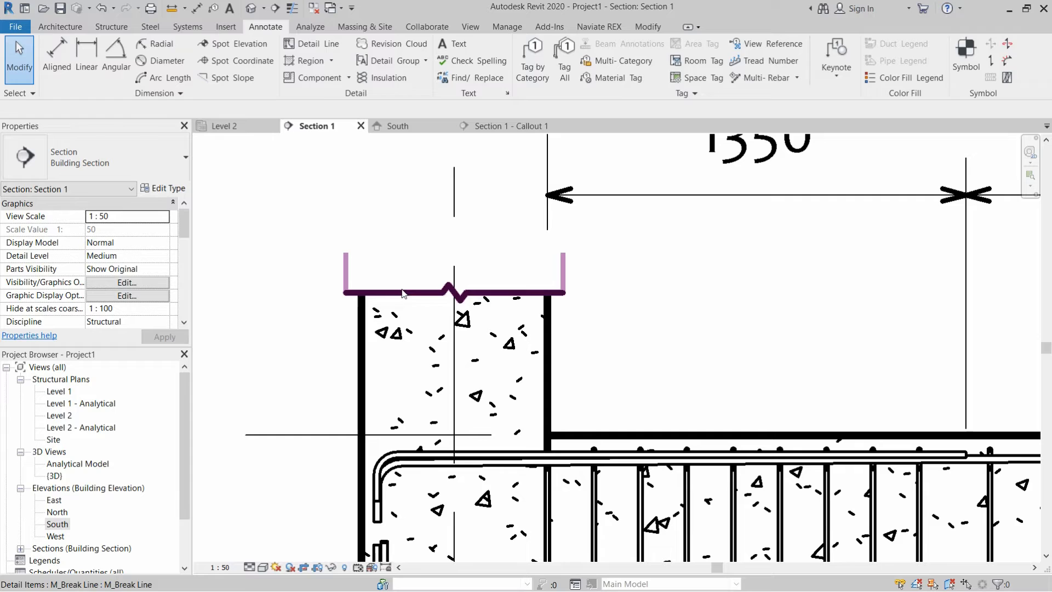
- Reselect the break line and set its Jag Depth to 200
click(454, 282)
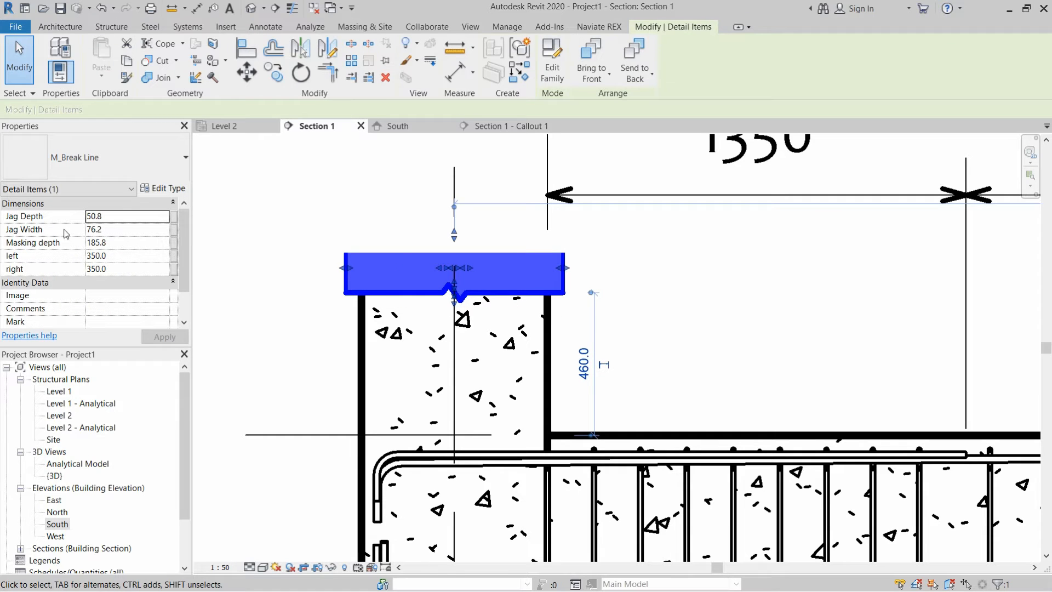
click(127, 216)
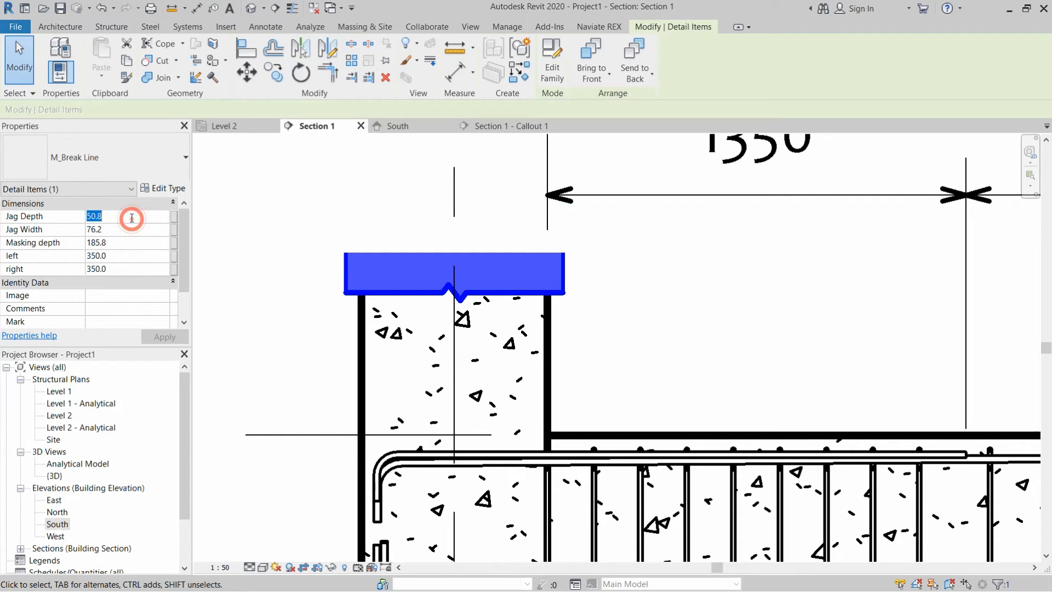
text(15)
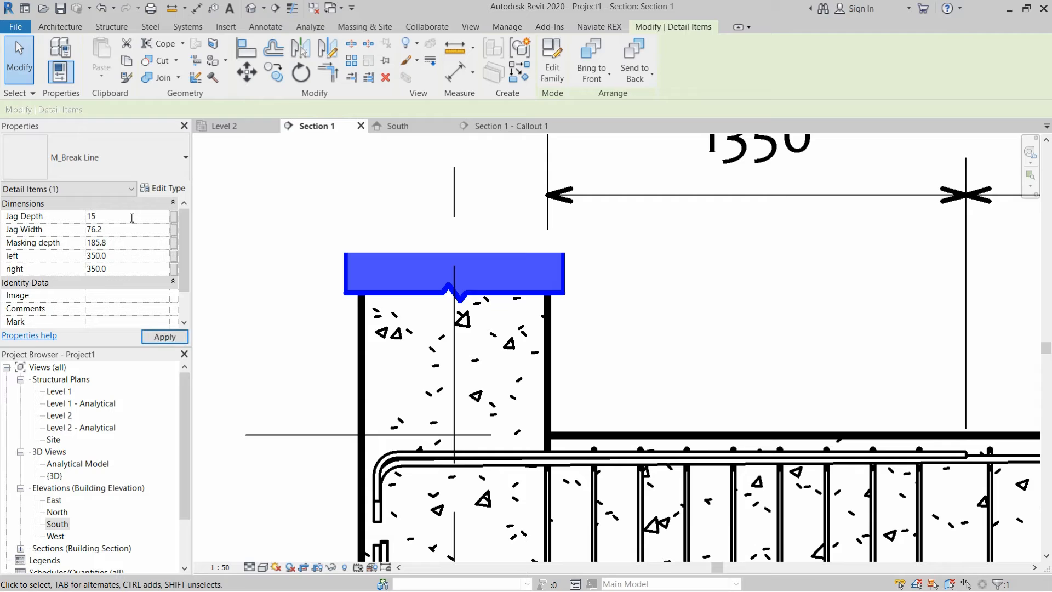
text(200.0)
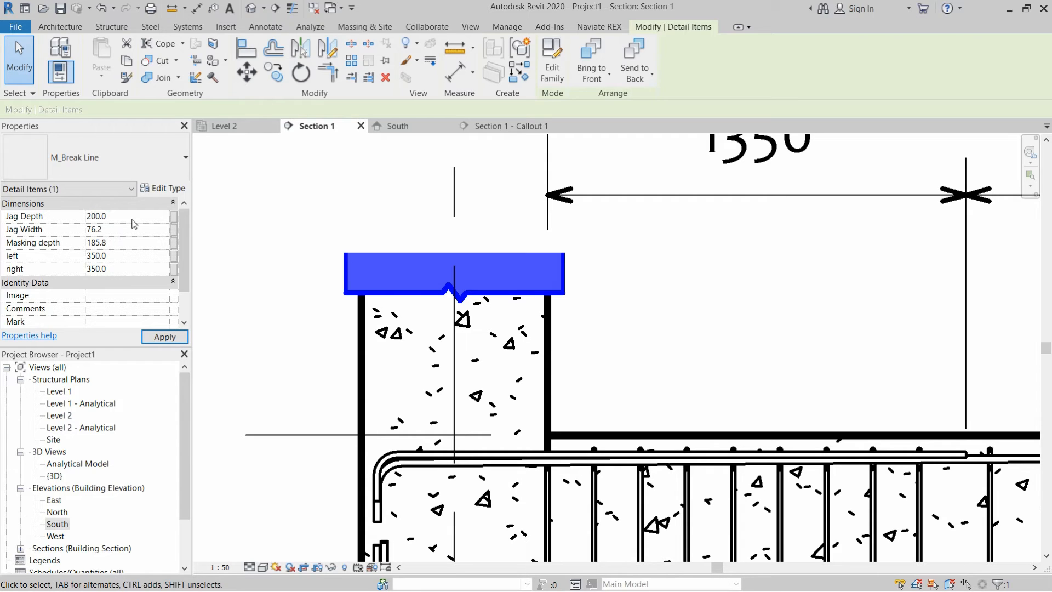
text(1)
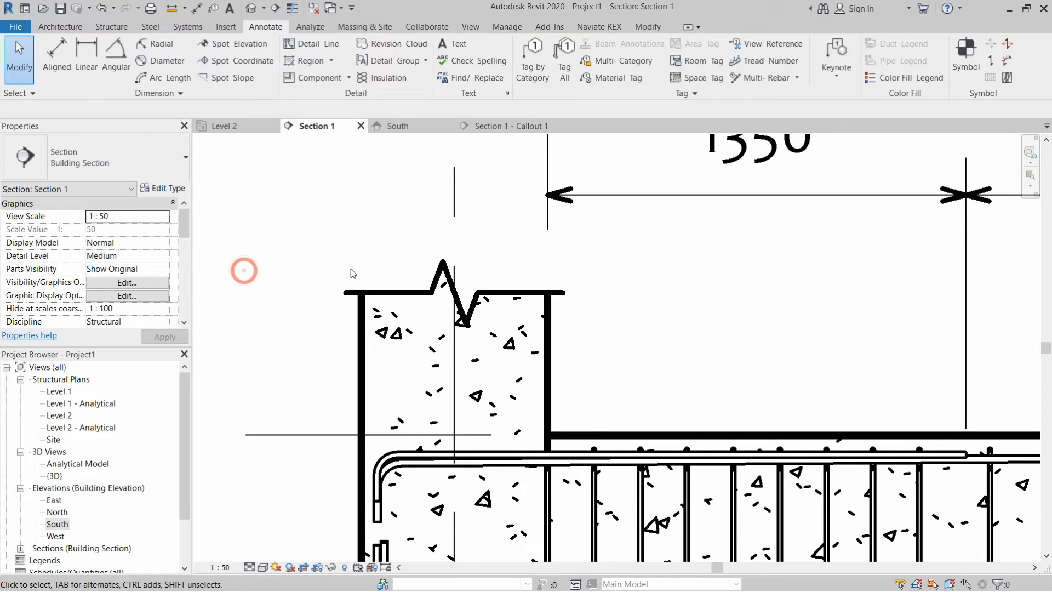
click(454, 293)
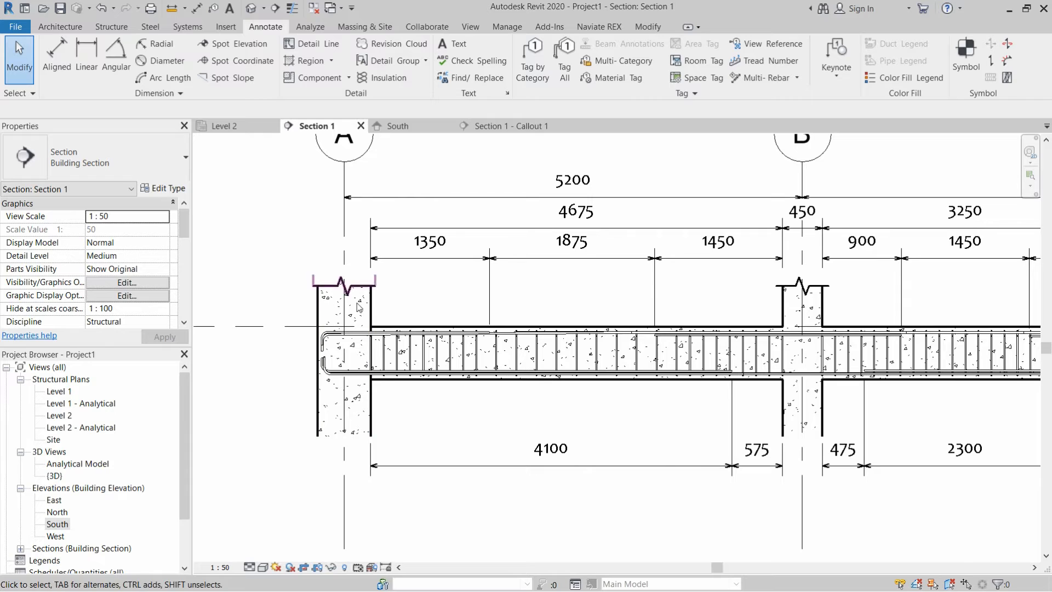
mouse_move(342, 281)
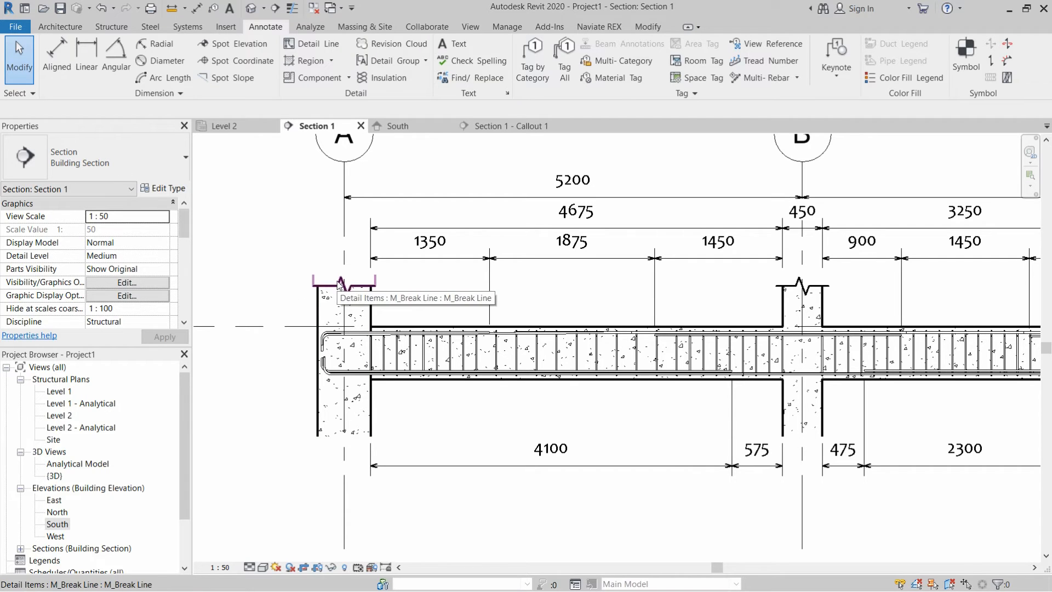
- Mirror a copy of column A's top break line about the beam centre line to its bottom
click(344, 281)
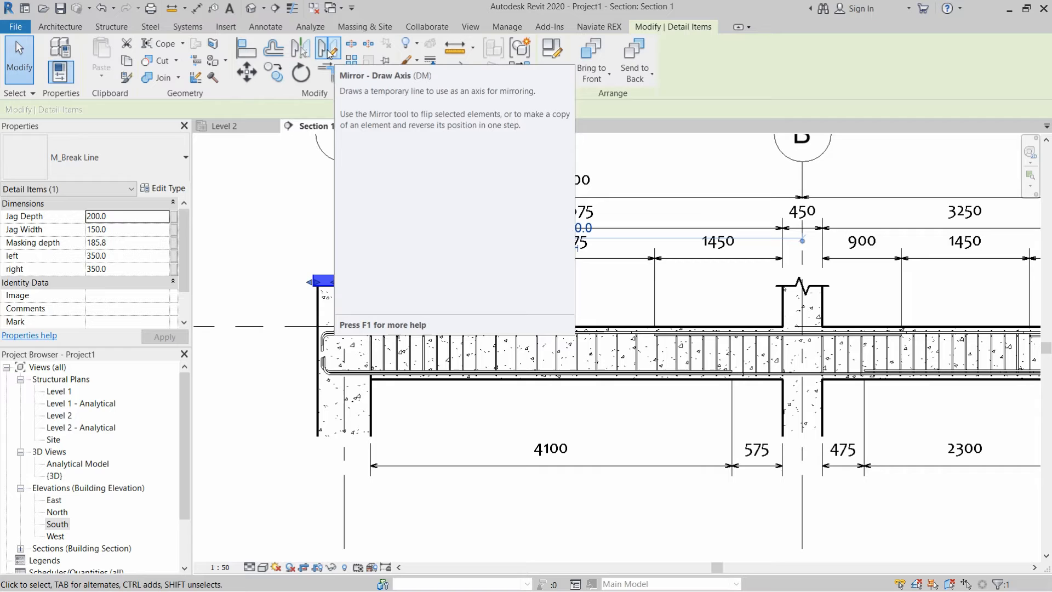
mouse_move(301, 48)
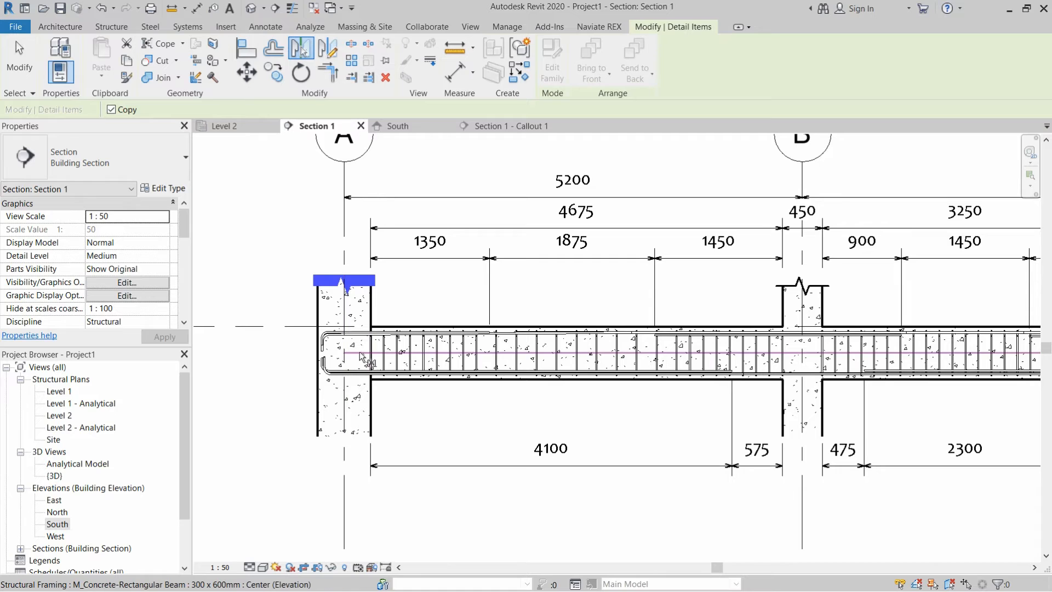
mouse_move(355, 357)
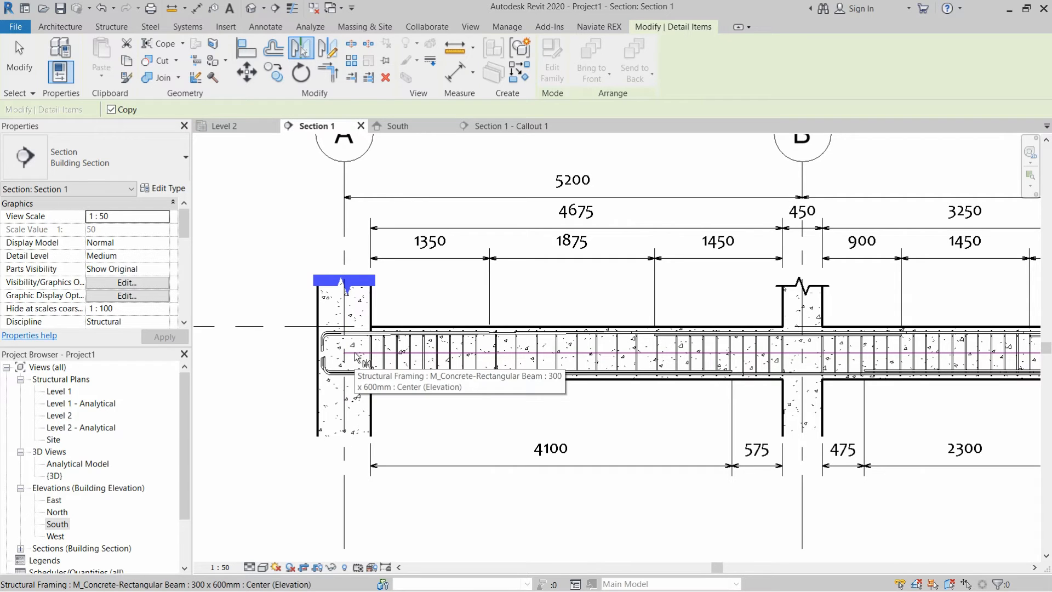
click(344, 426)
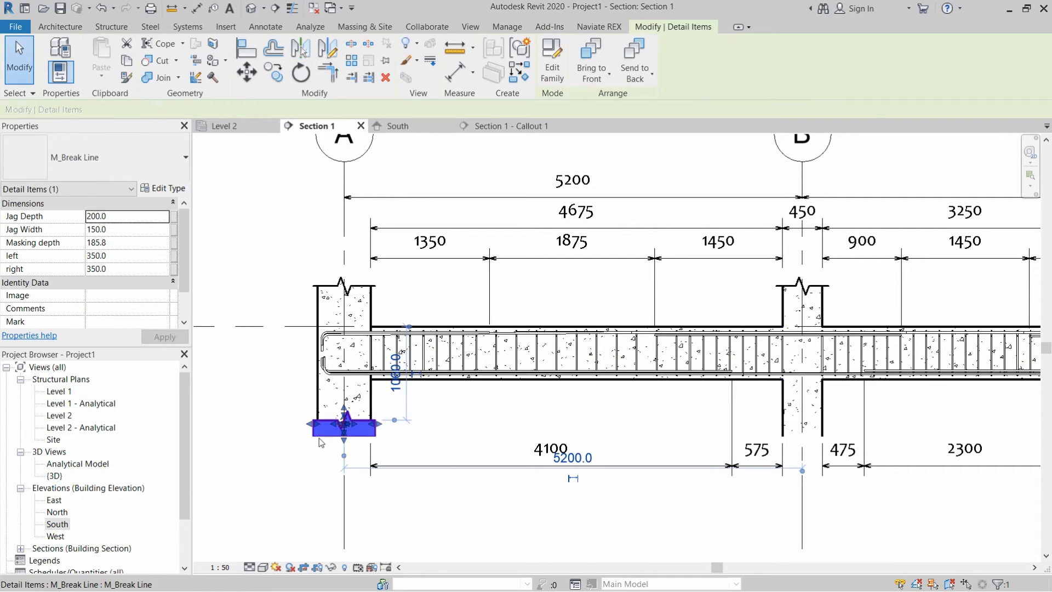
click(266, 26)
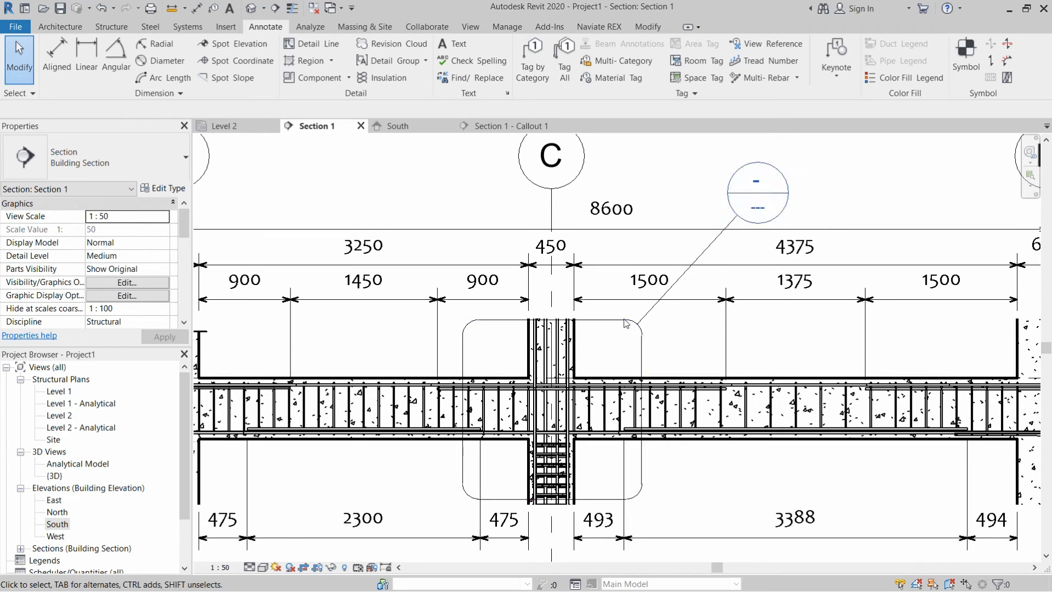
mouse_move(624, 324)
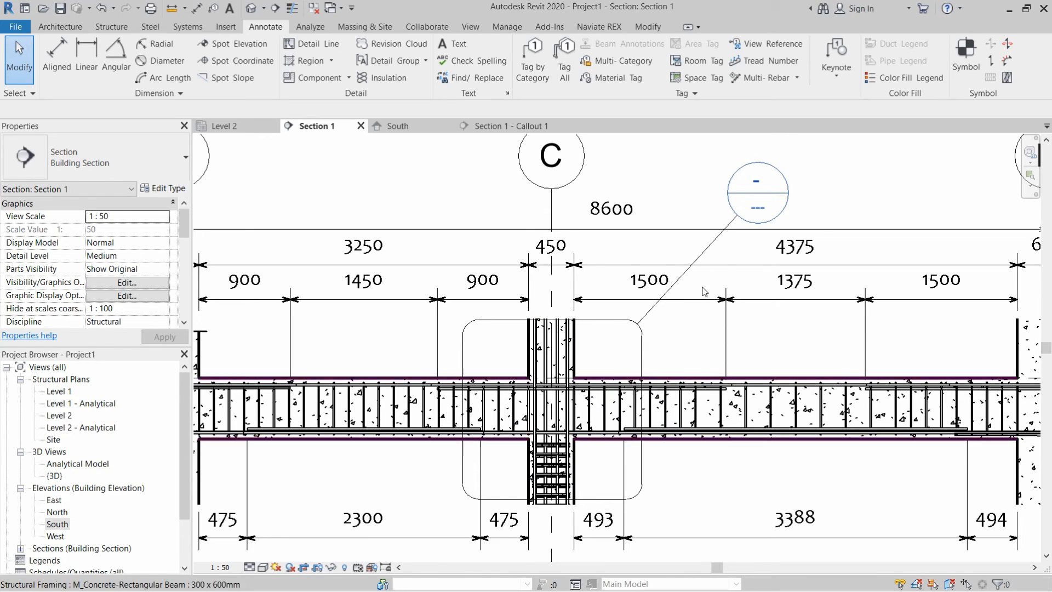
- Open the Section 1 - Callout 1 view near grid C
click(757, 193)
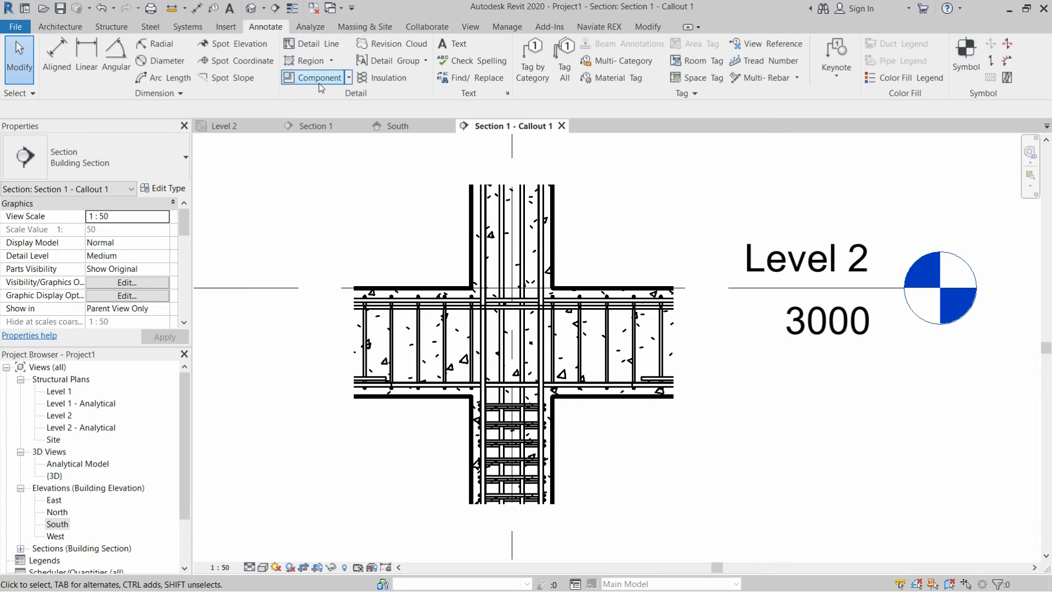
- Place an M_Break Line on the callout's column top and deepen its Jag Depth
click(317, 77)
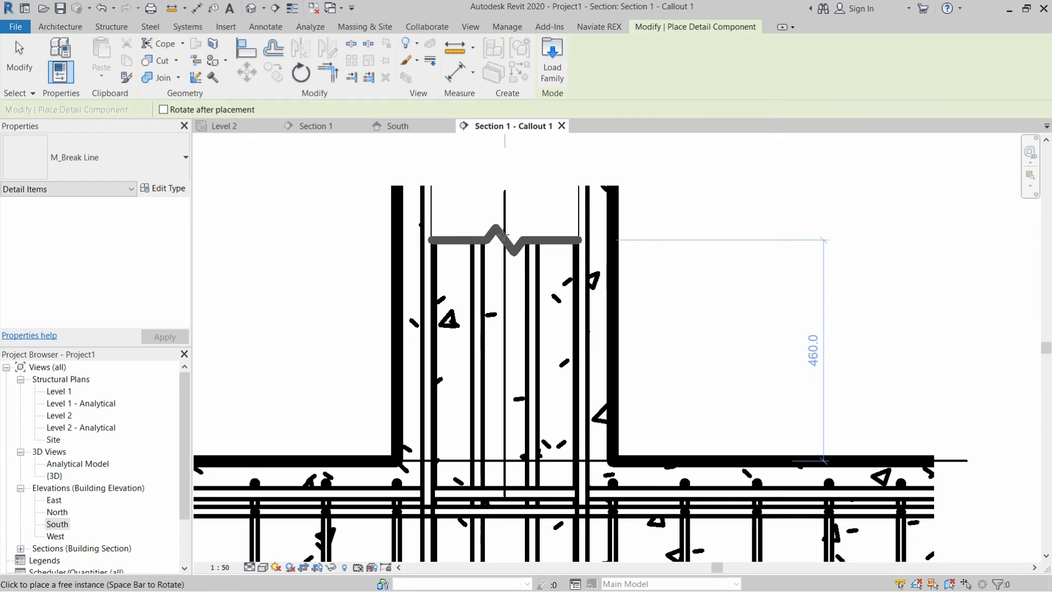
click(505, 240)
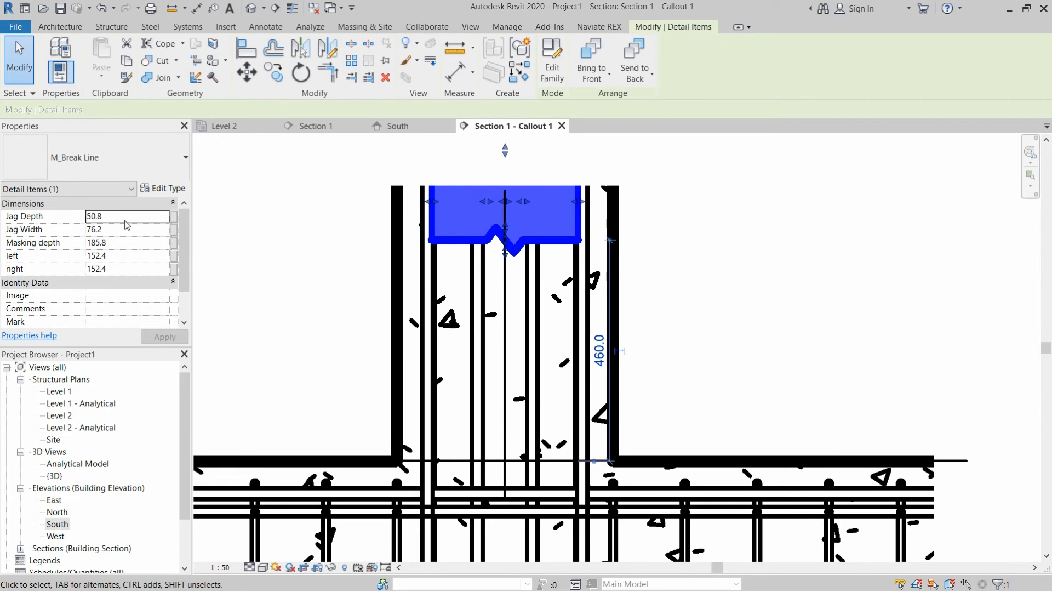
click(126, 216)
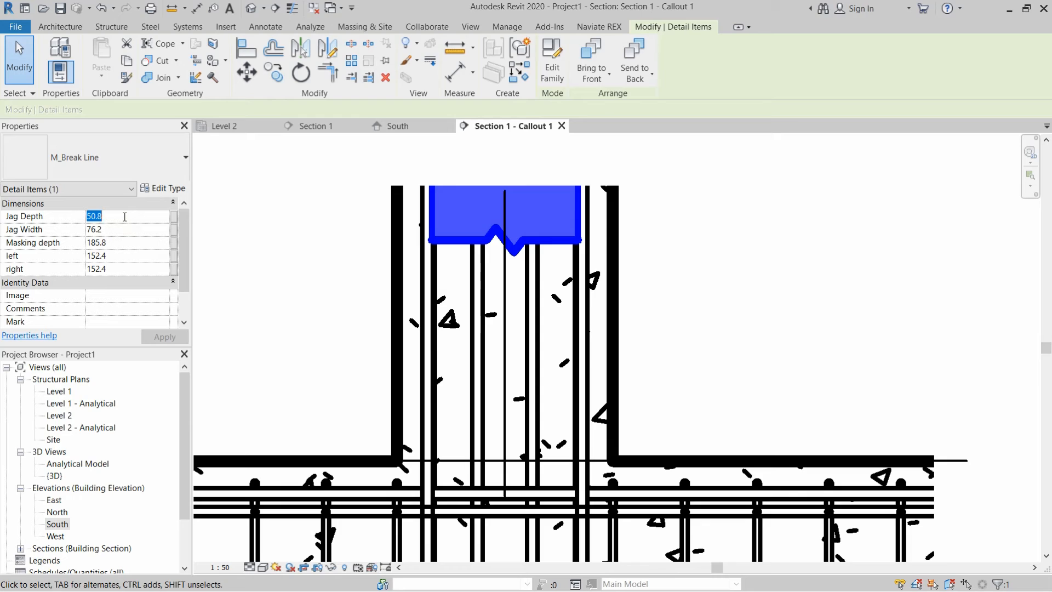
text(1 : 50)
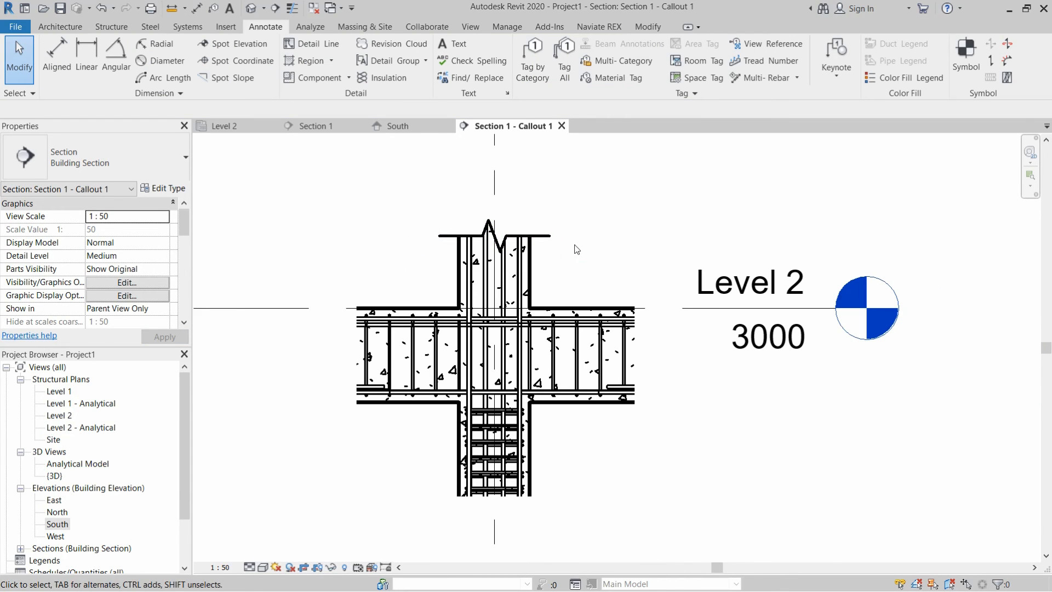
mouse_move(374, 256)
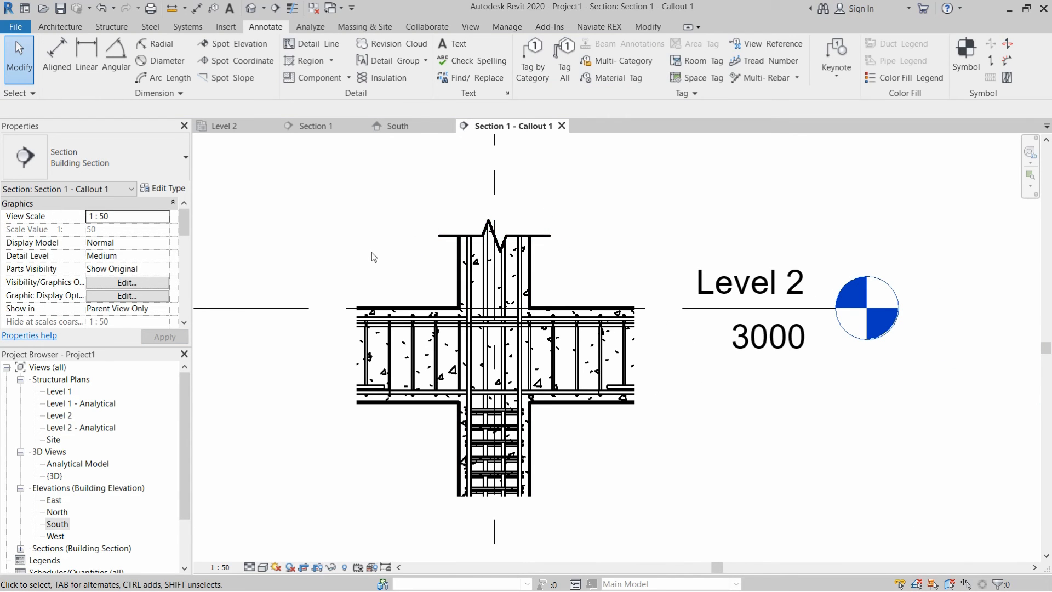